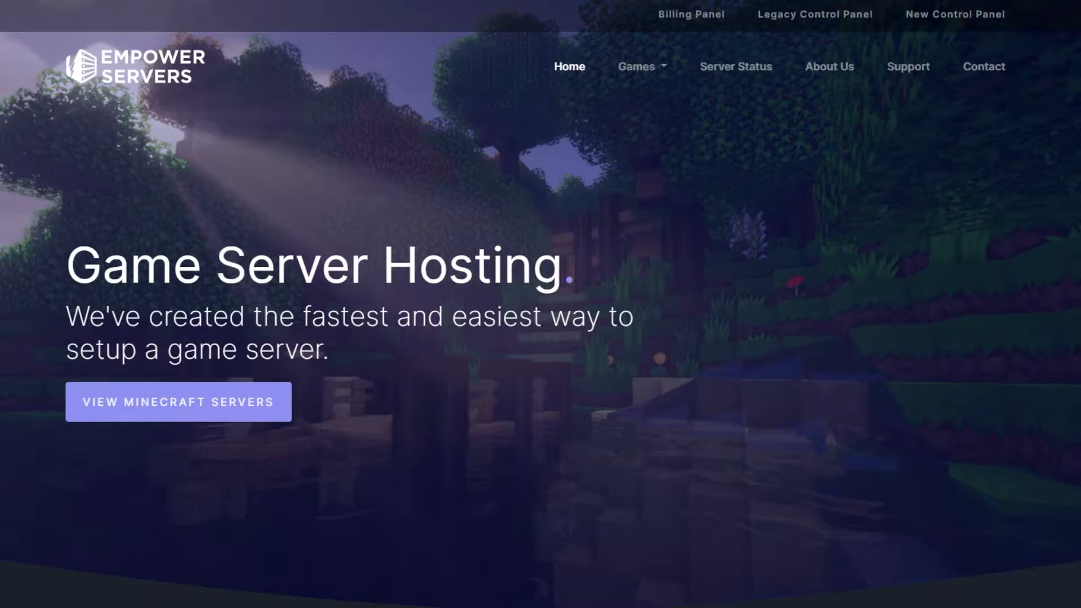
mouse_move(472, 522)
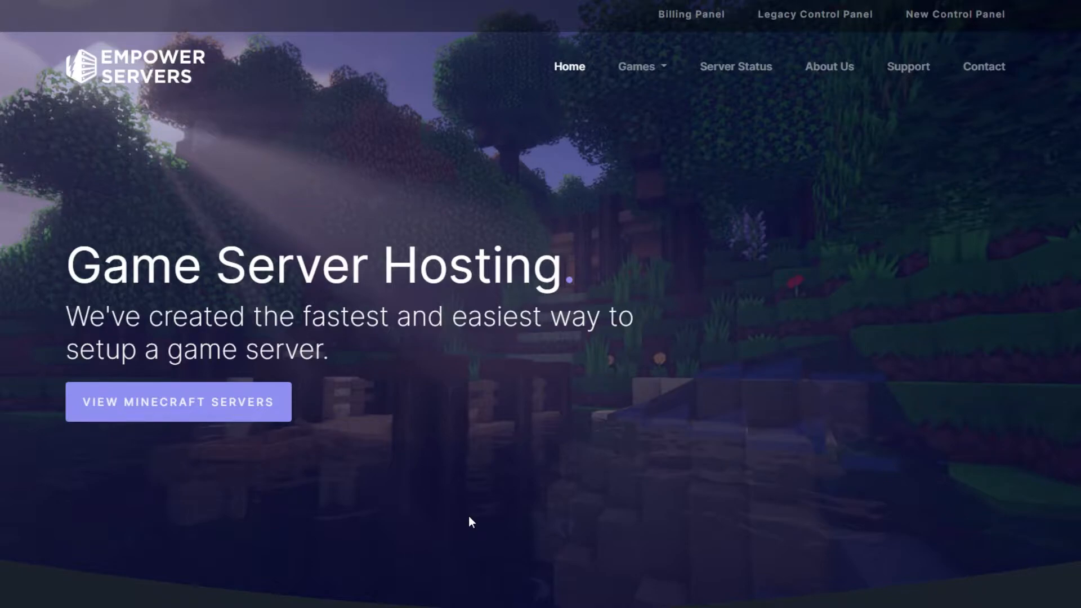
mouse_move(956, 19)
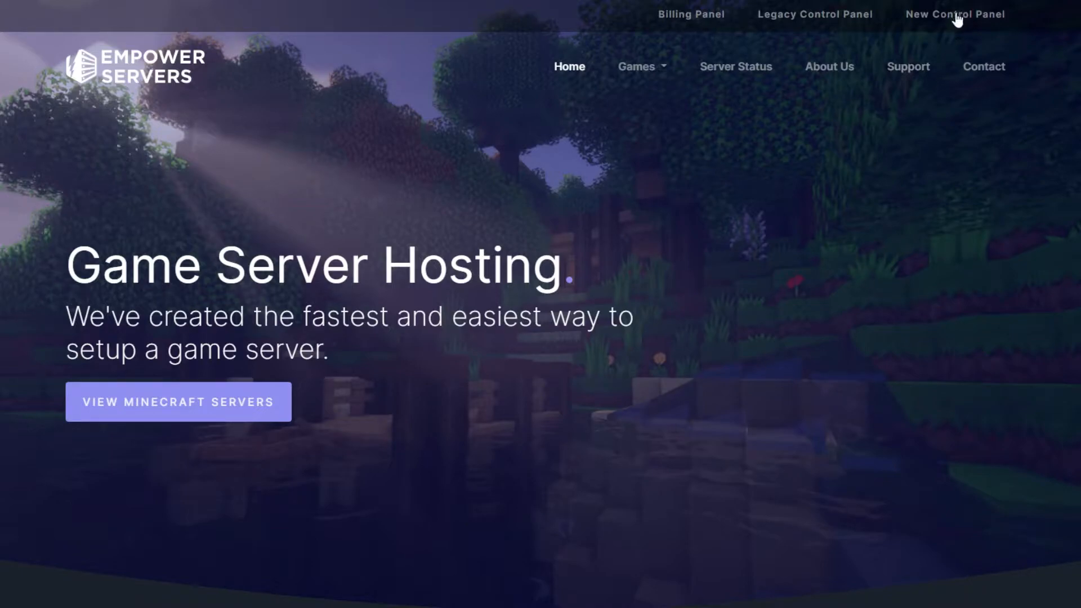
Open the Tutorial Server console from the control panel and start the server
left_click(955, 13)
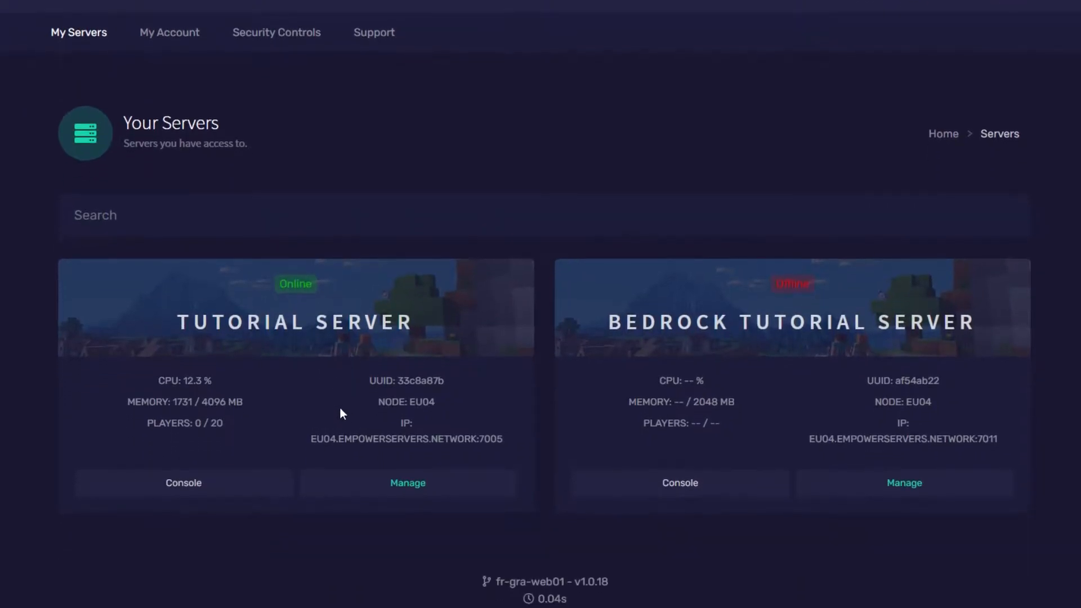
mouse_move(408, 482)
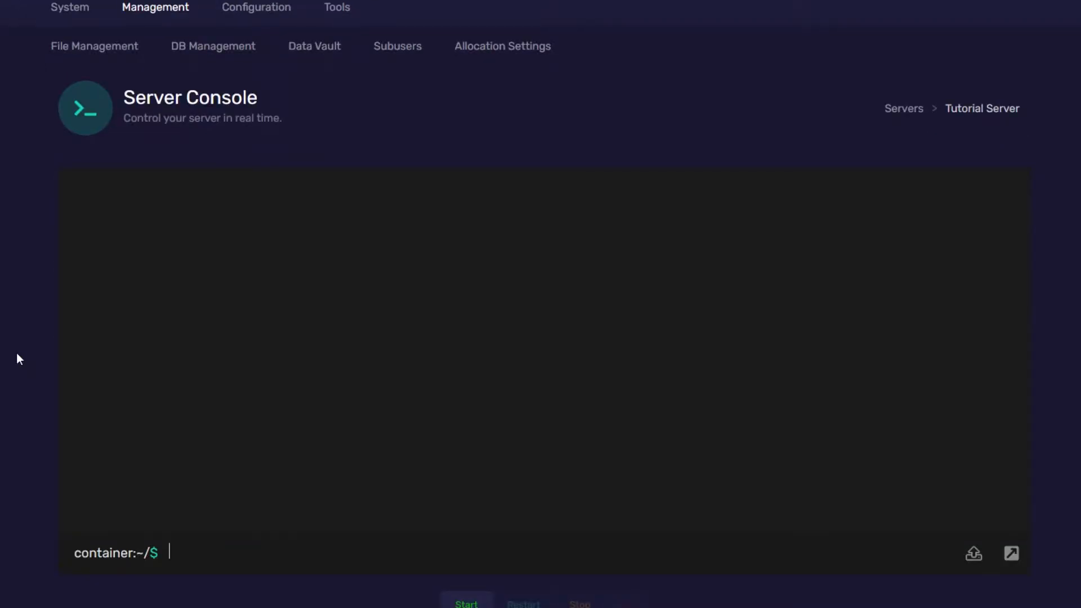
scroll("down", 3)
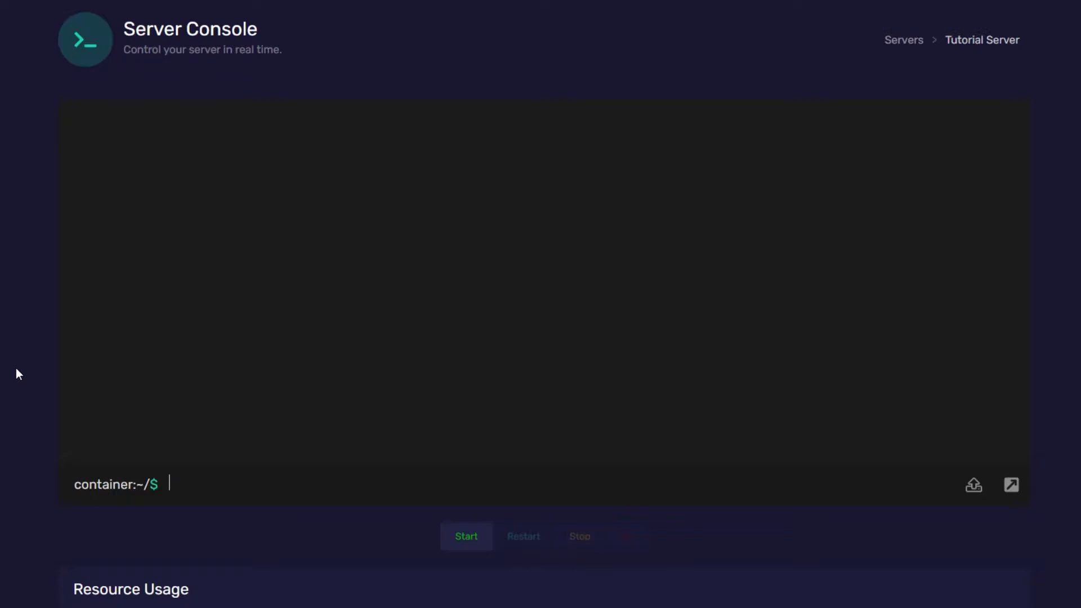
left_click(467, 537)
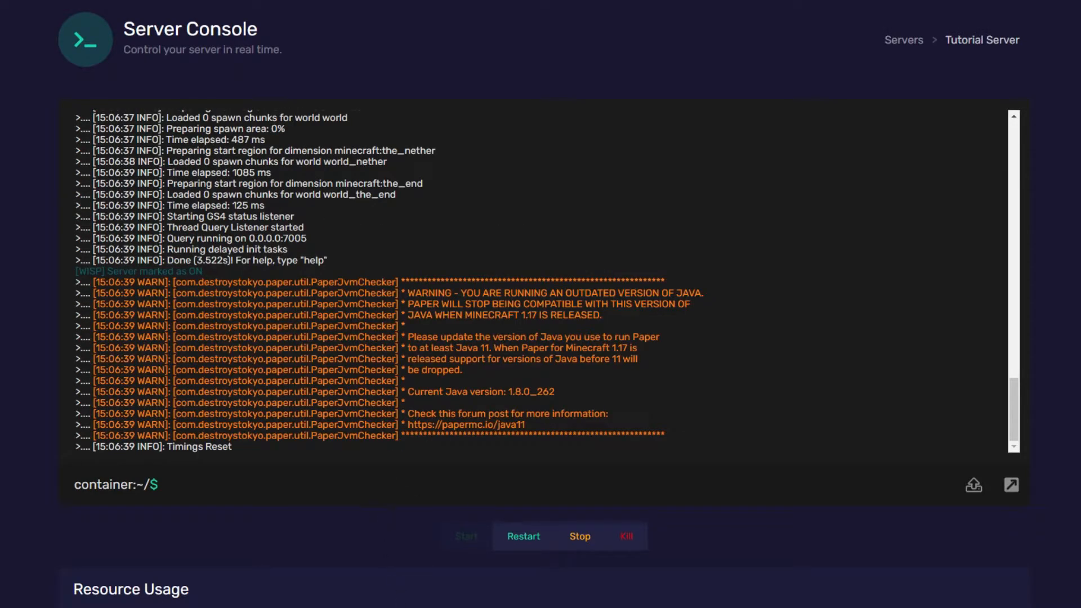
mouse_move(558, 573)
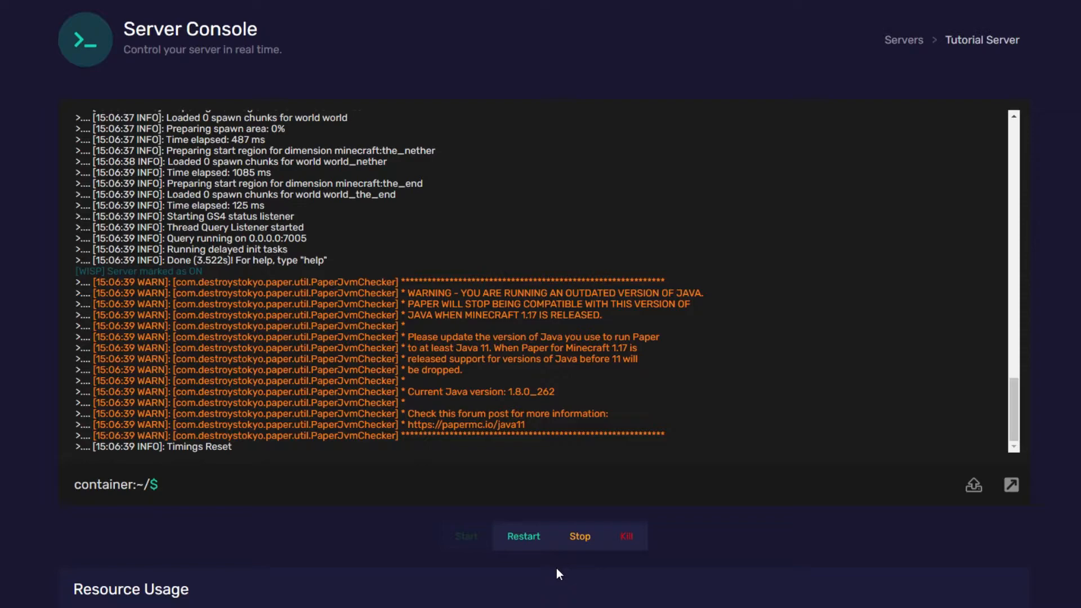
Turn the whitelist on, then add and remove player harvey
type("whitelis")
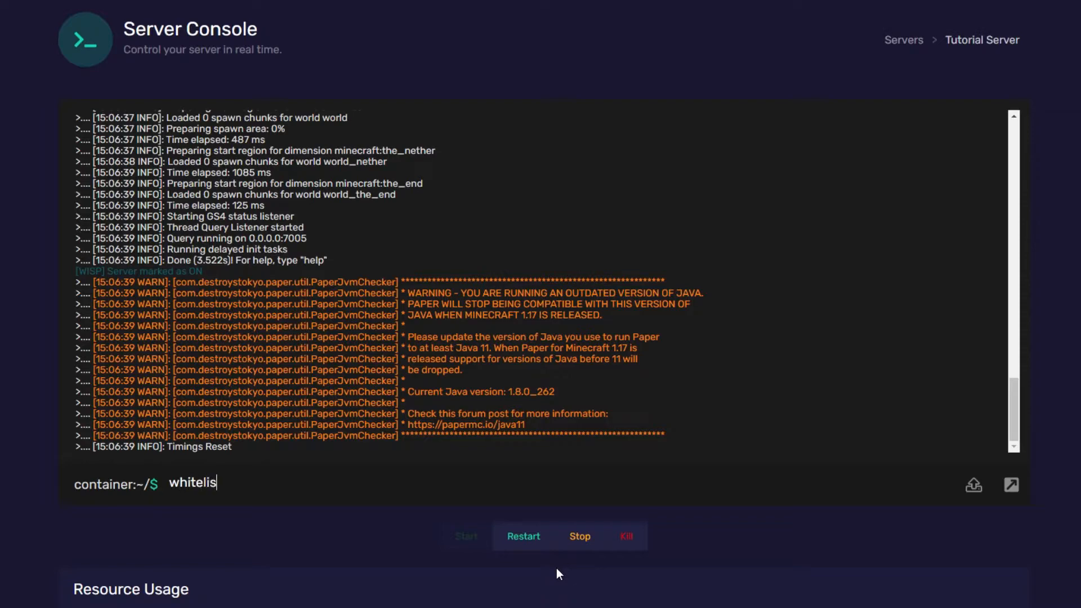
type("t o")
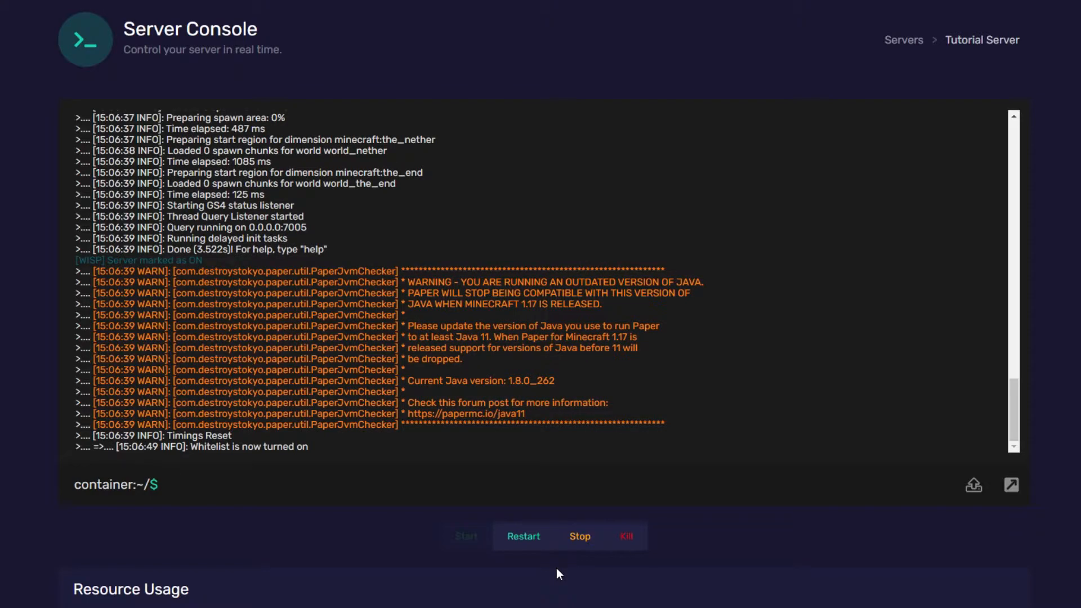
type("whitel")
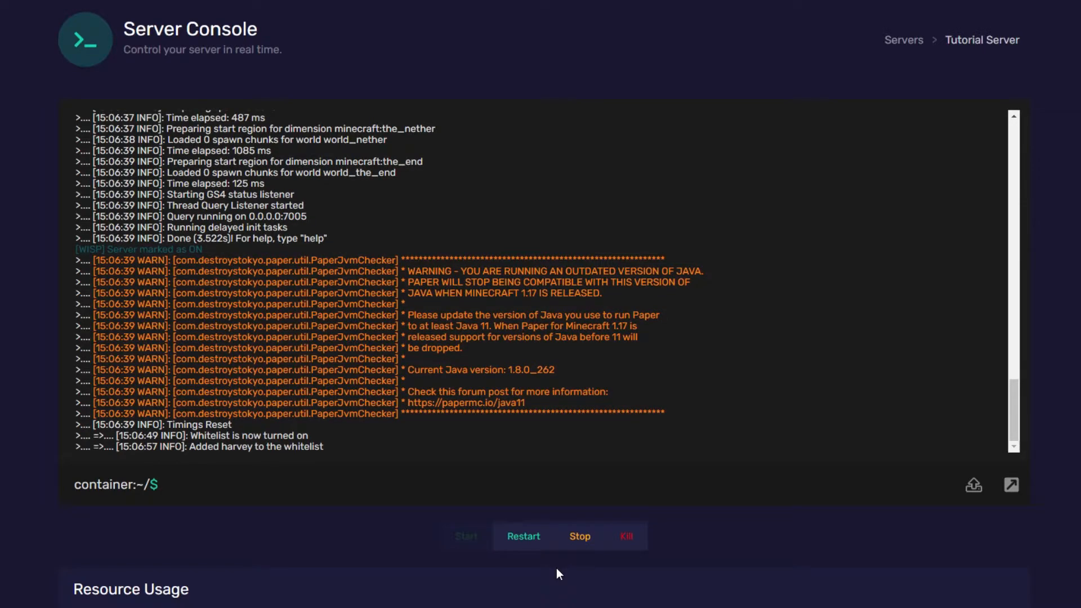
type("whitelist r")
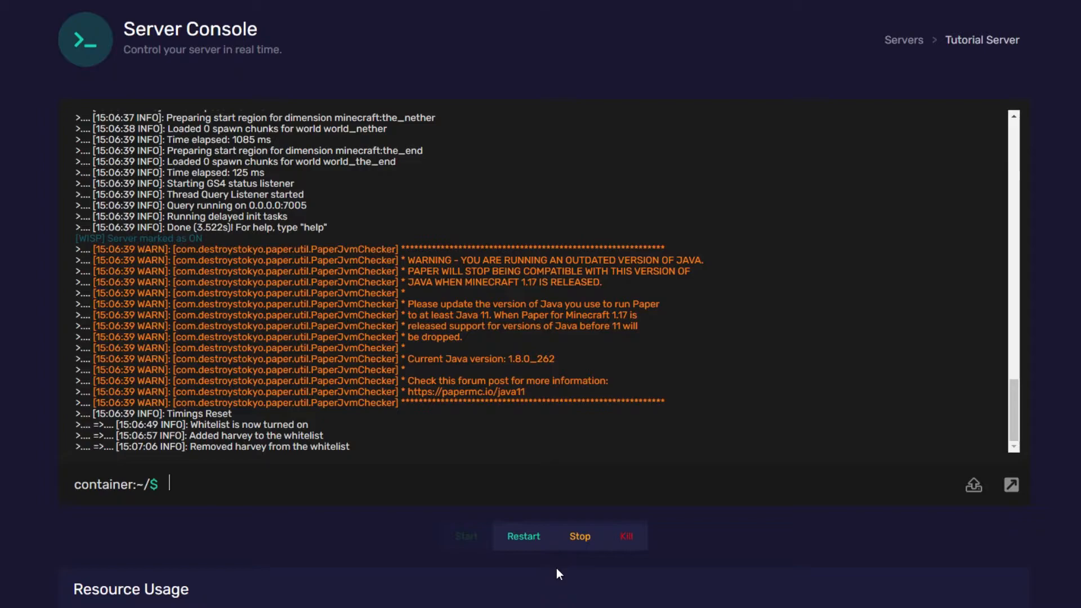
Turn the whitelist off, list whitelisted players, and make Harvey an operator
type("w")
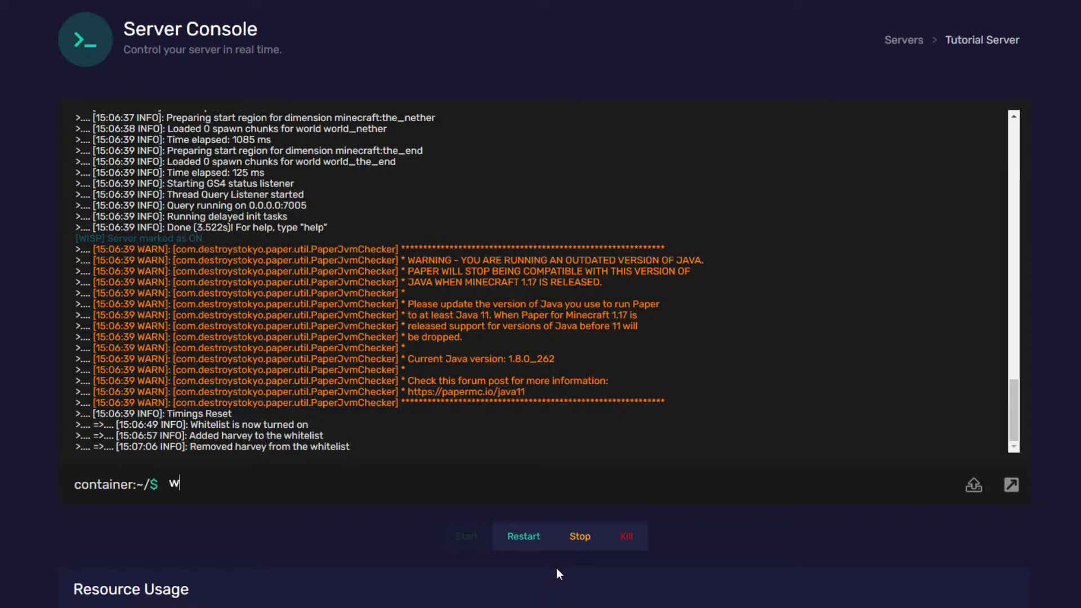
type("hitelist o")
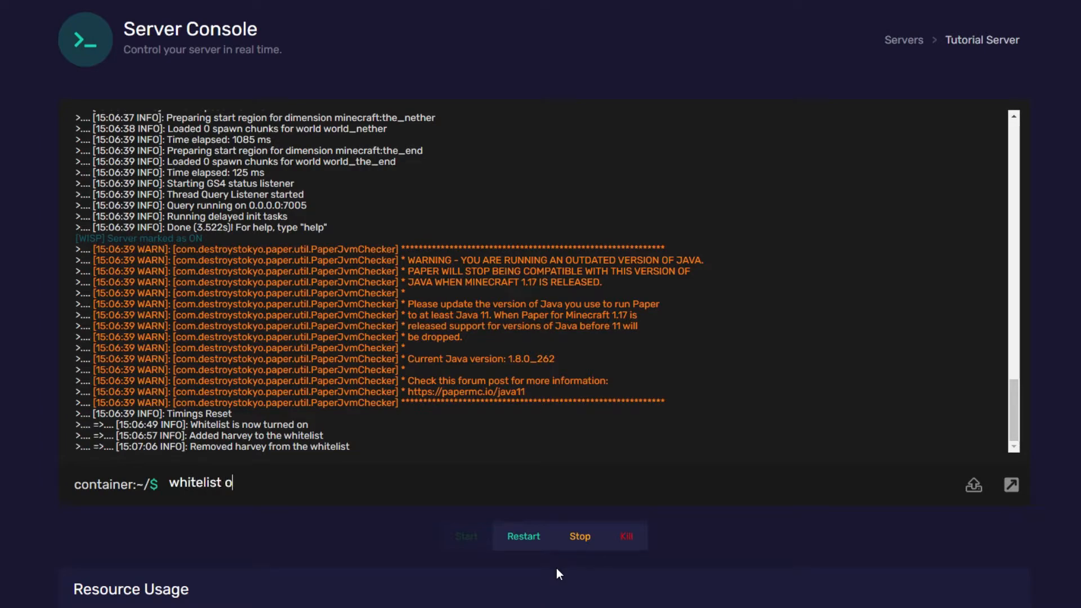
key("Enter")
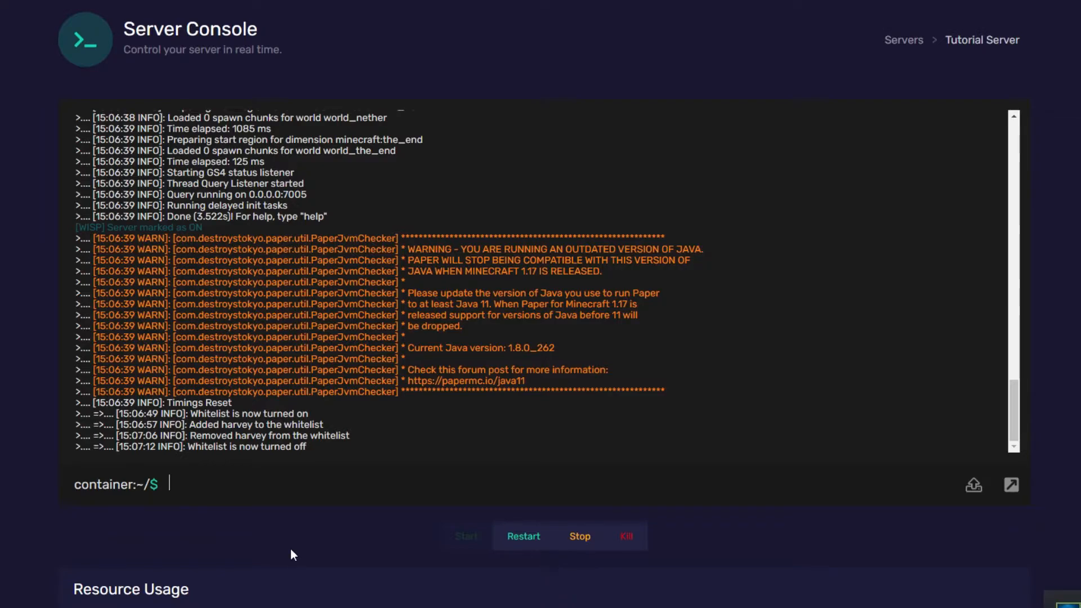
type("whitelis")
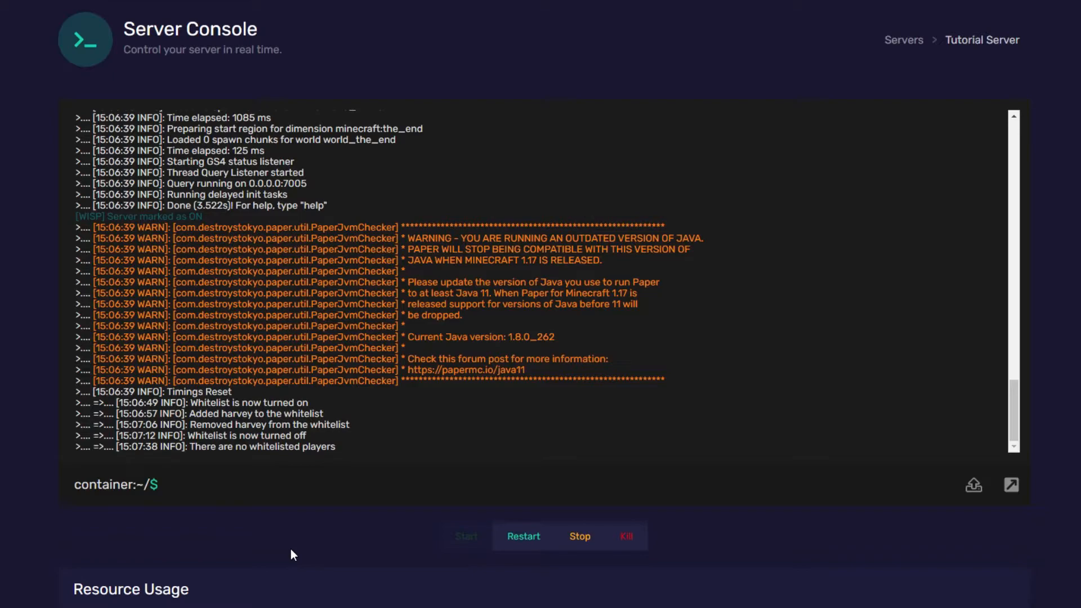
type("op H")
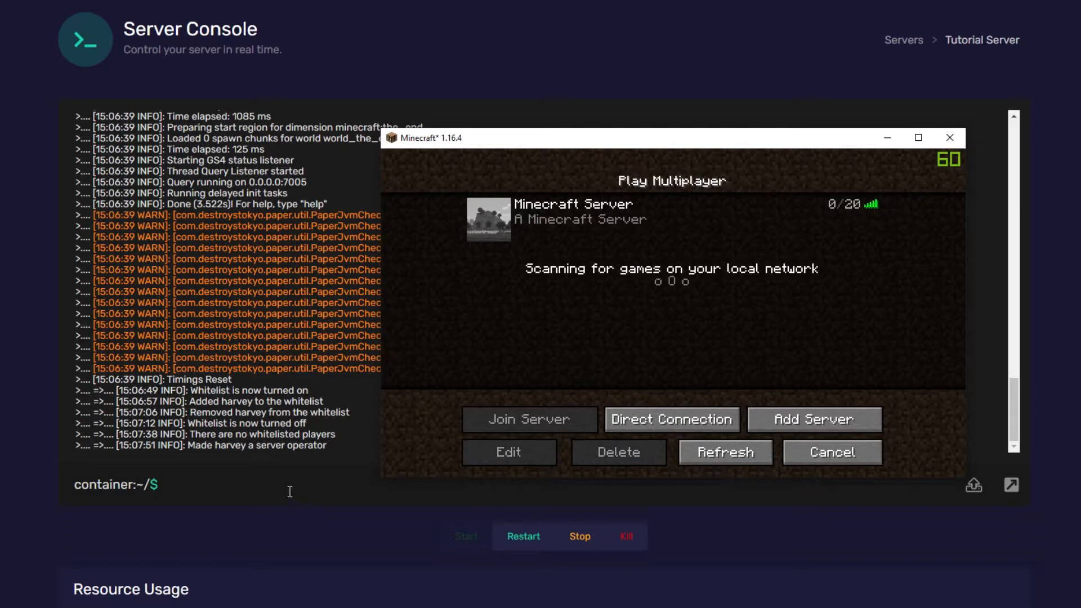
Enable the whitelist, get refused on joining, whitelist FriendlyHarvey, and rejoin successfully
type("w")
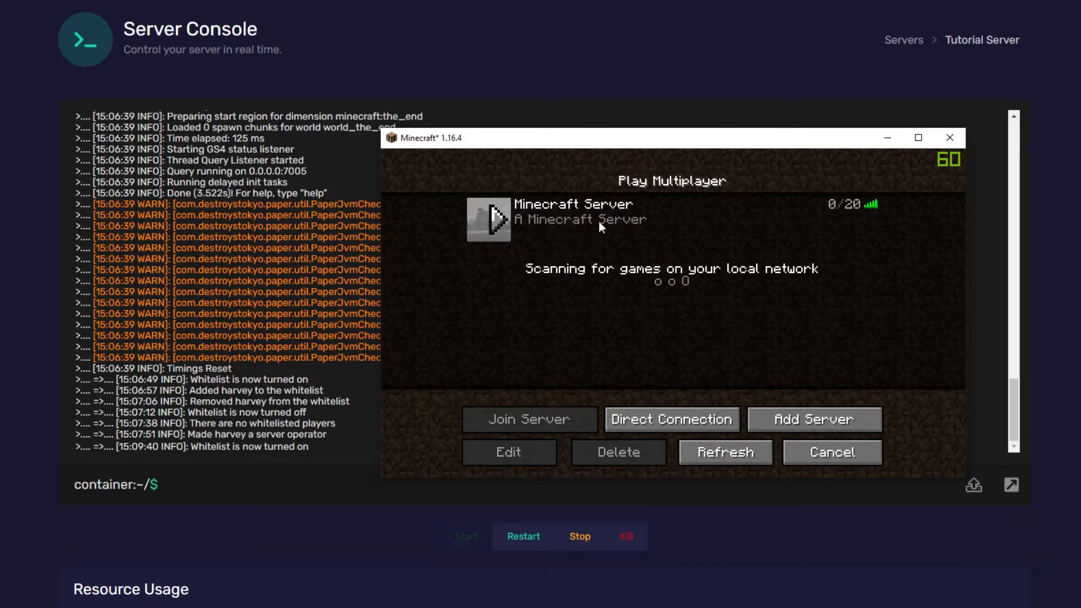
left_click(528, 419)
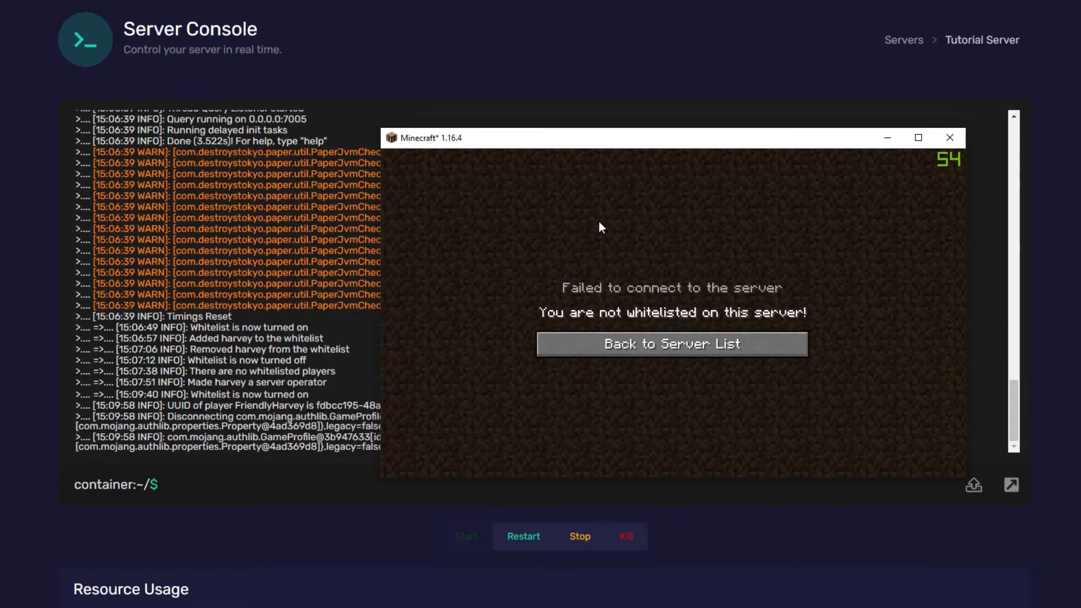
mouse_move(557, 170)
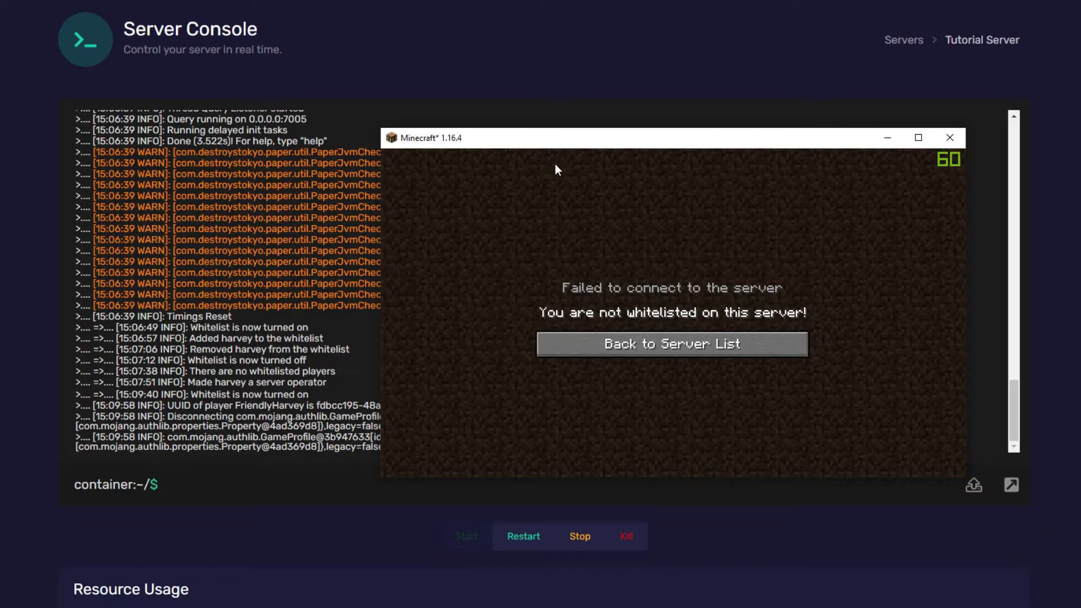
type("whitelist add FriendlyHarvey")
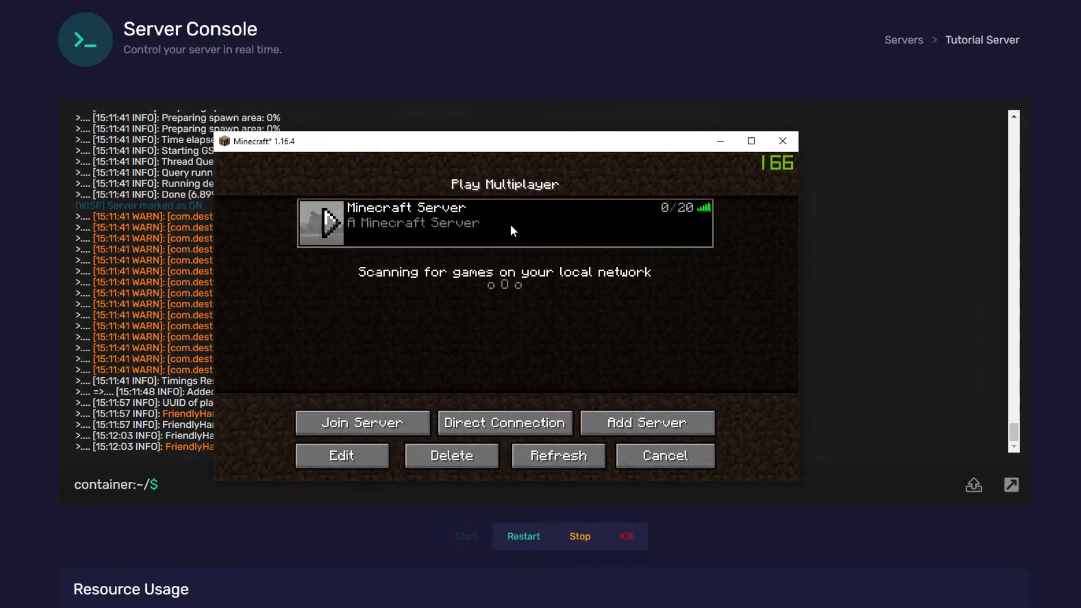
left_click(362, 423)
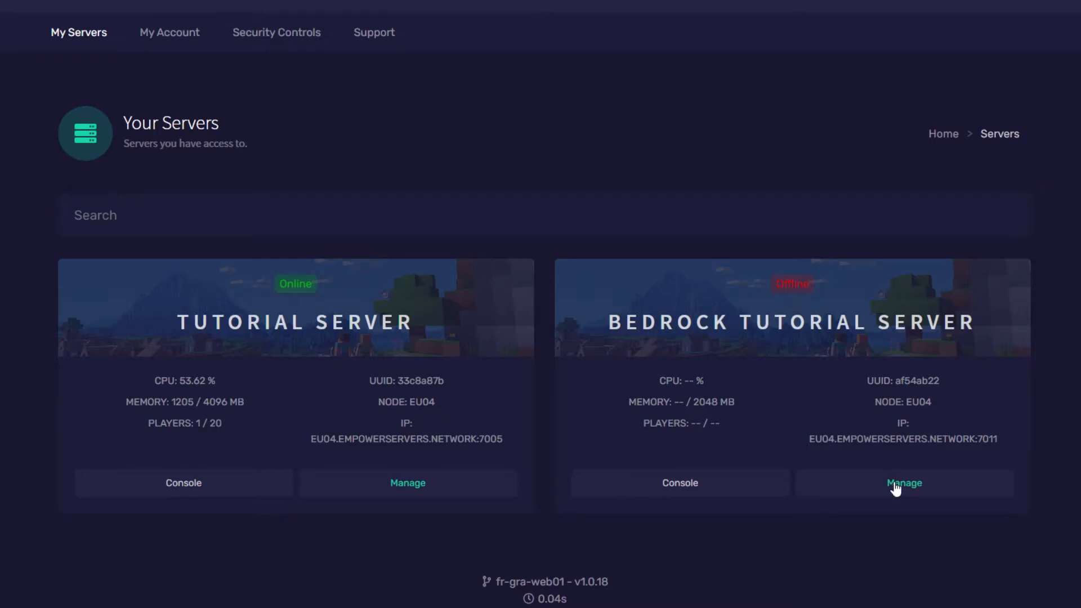
Start the Bedrock Tutorial Server and run whitelist add, then remove, for harvey
left_click(903, 482)
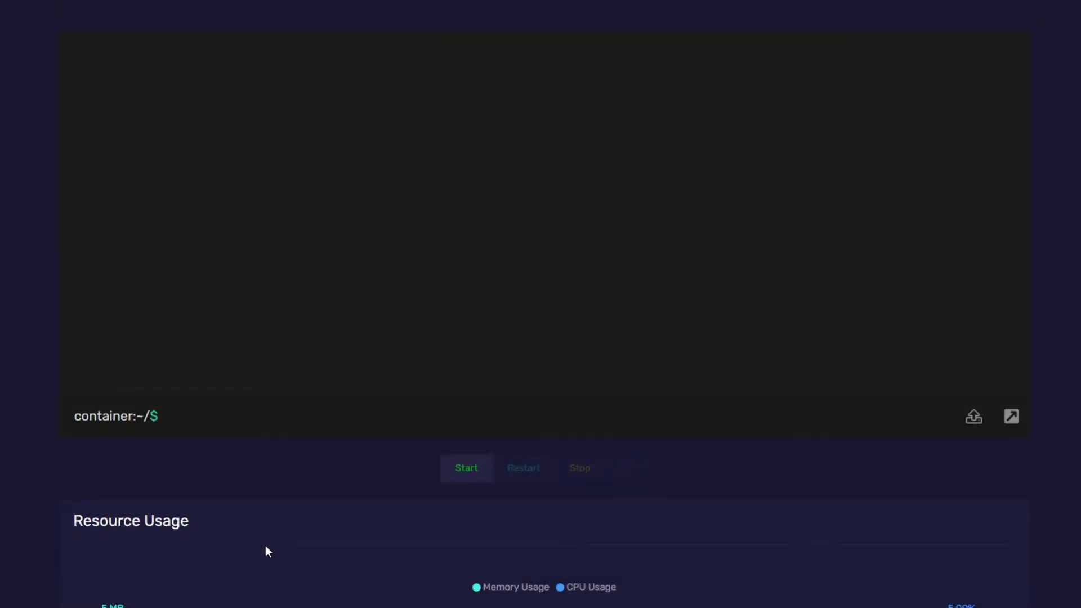
left_click(467, 468)
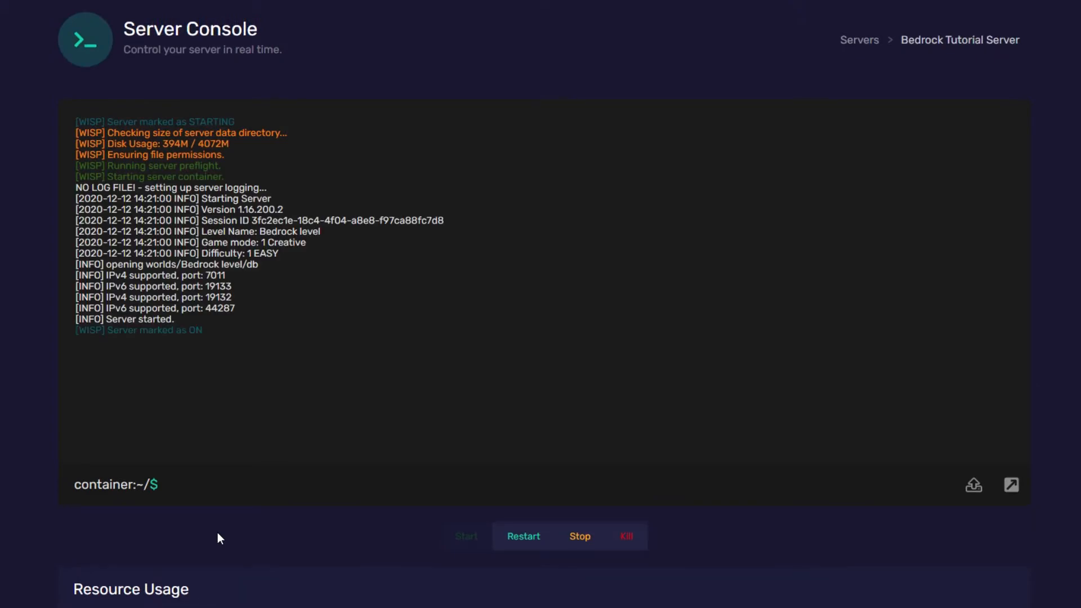
mouse_move(242, 513)
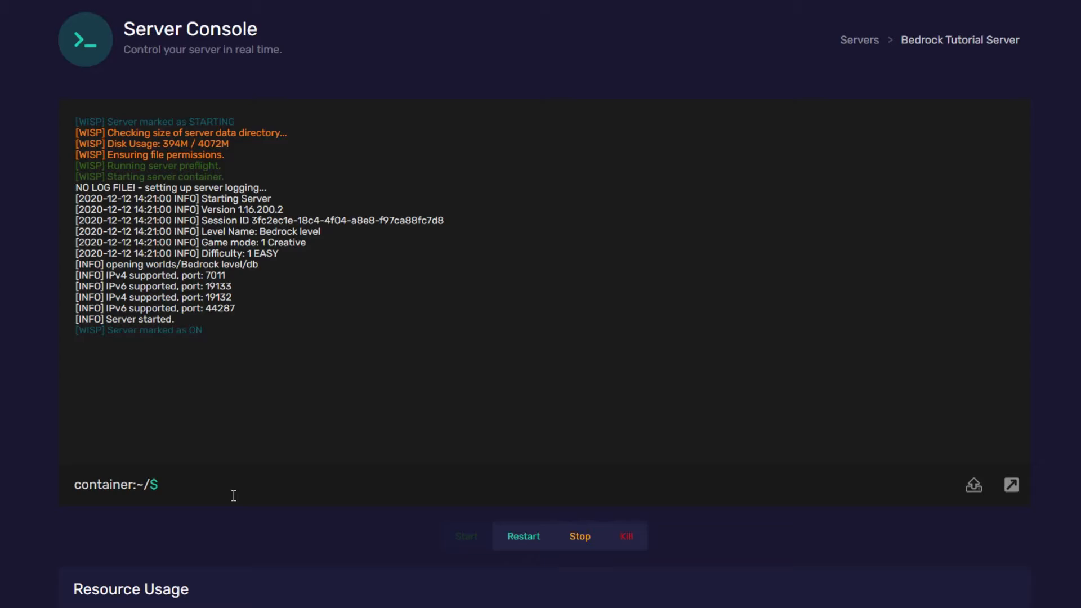
type("whit")
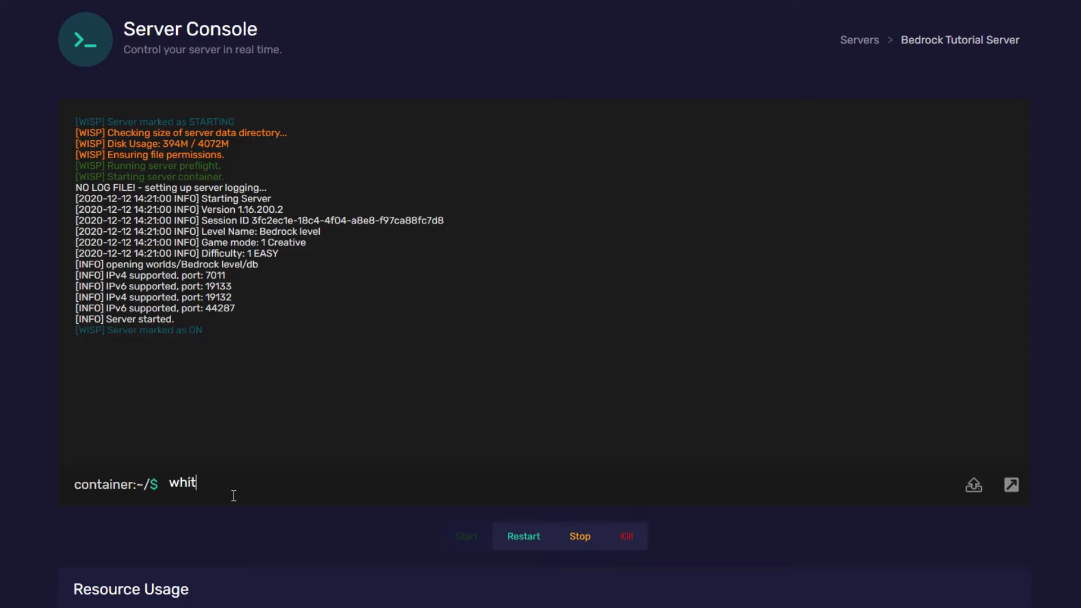
type("elist add har")
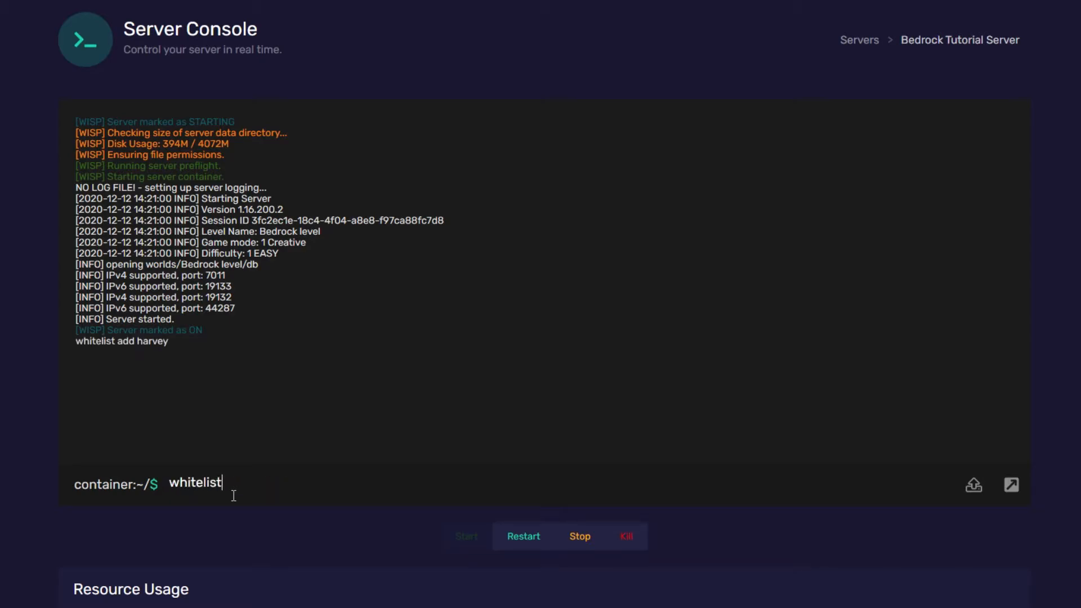
type("remove harv")
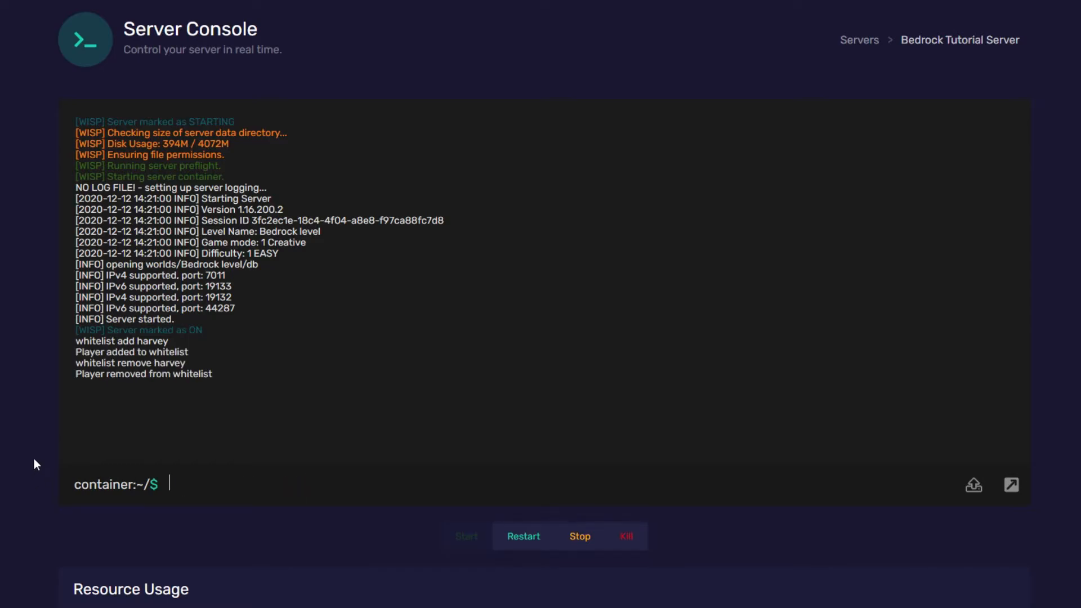
scroll("down", 3)
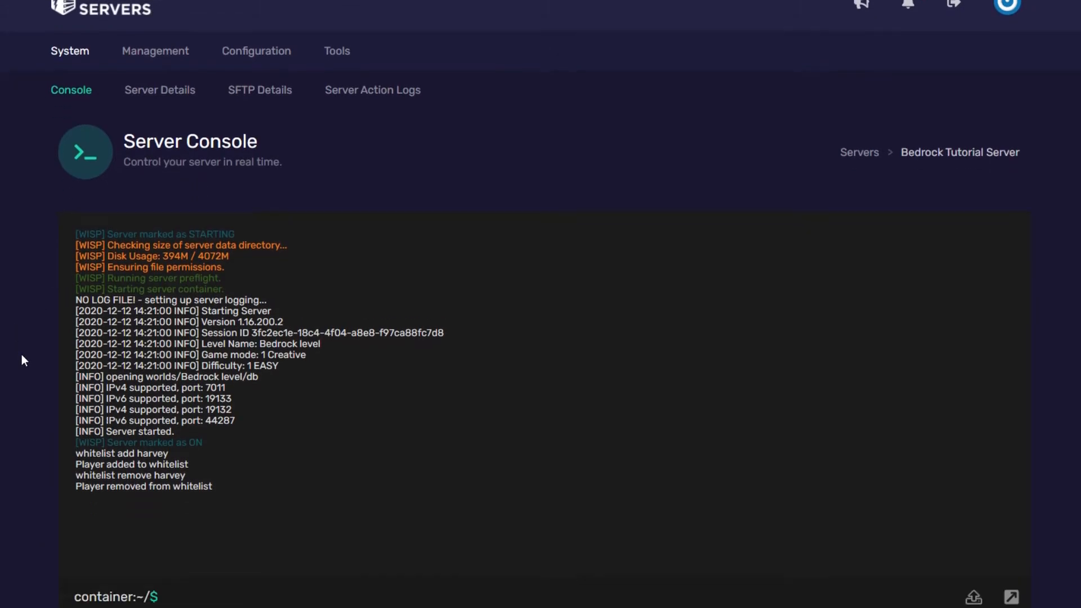
Set white-list to true in the Bedrock server.properties, save it, and return to the console
left_click(155, 51)
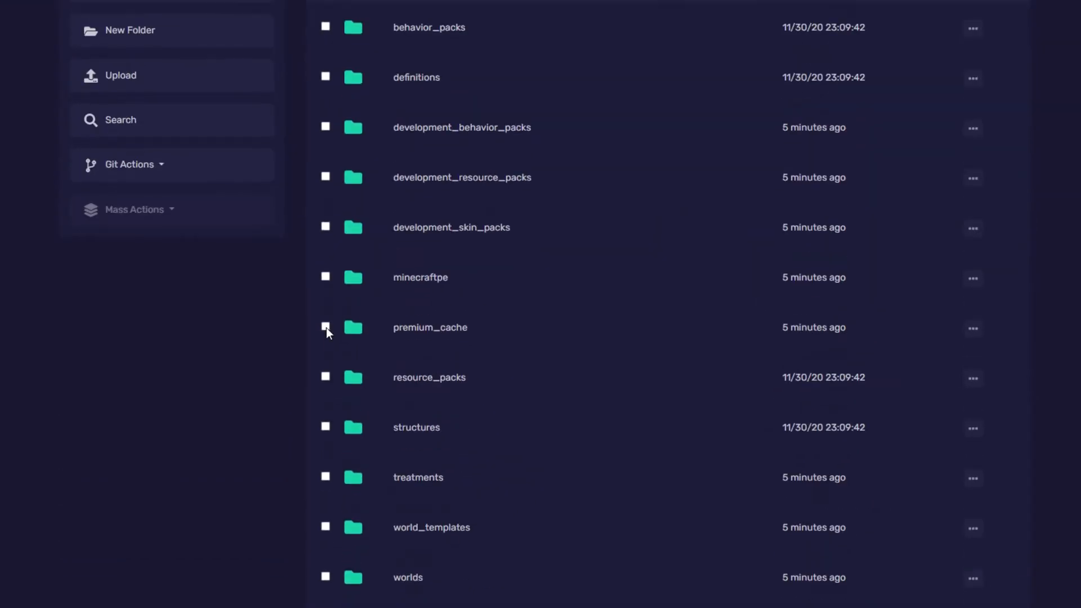
scroll("down", 3)
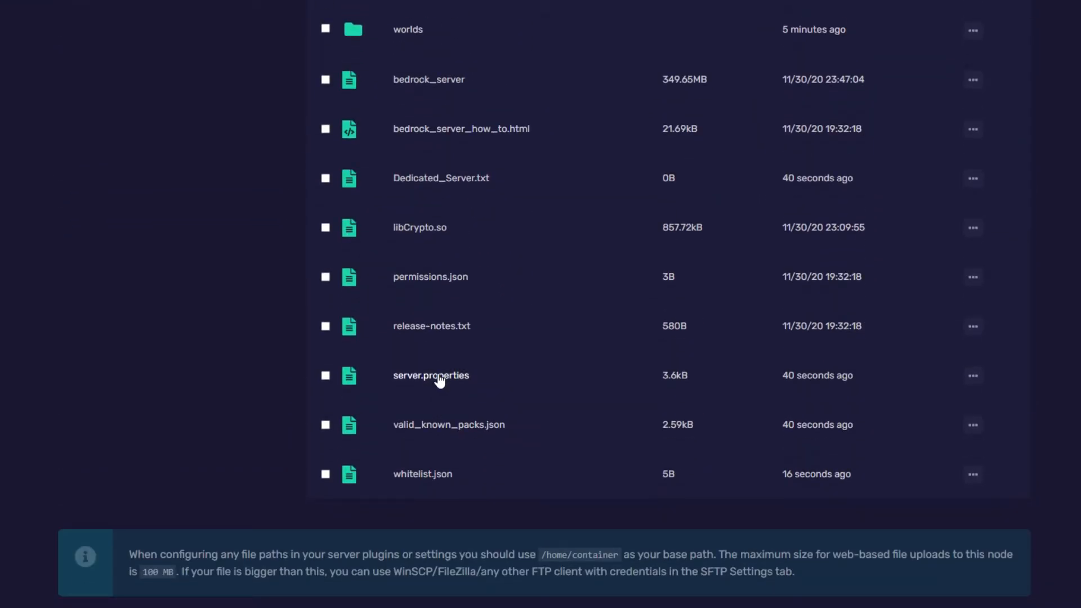
left_click(431, 375)
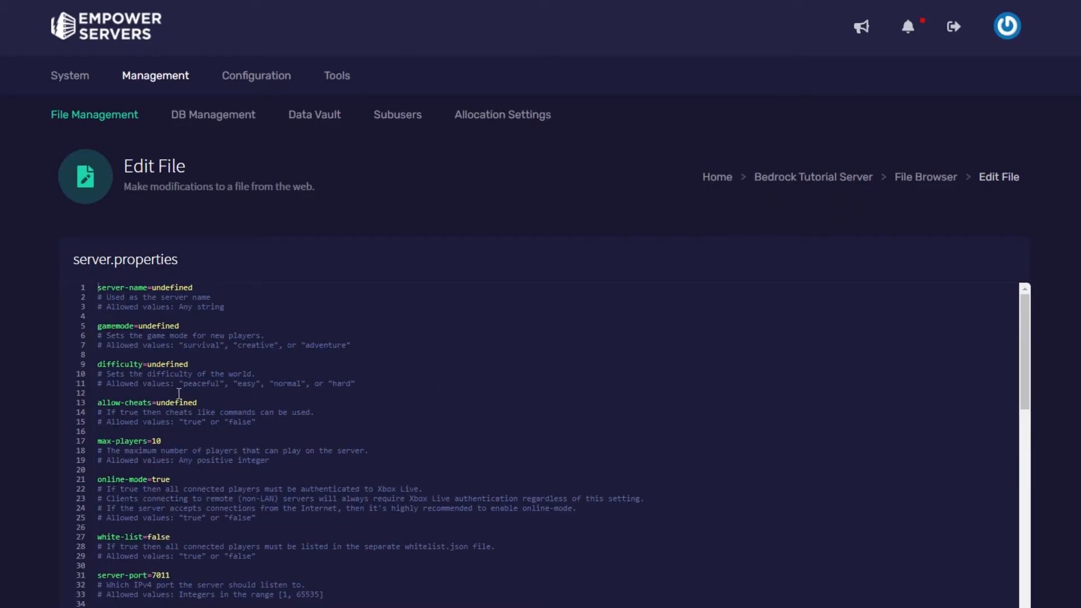
scroll("down", 3)
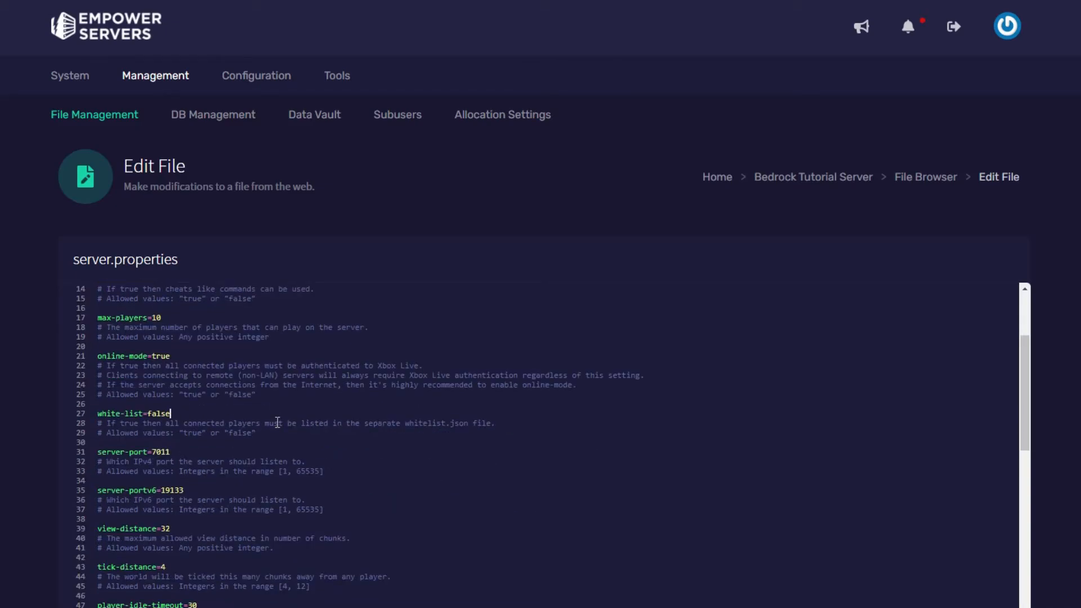
type("true")
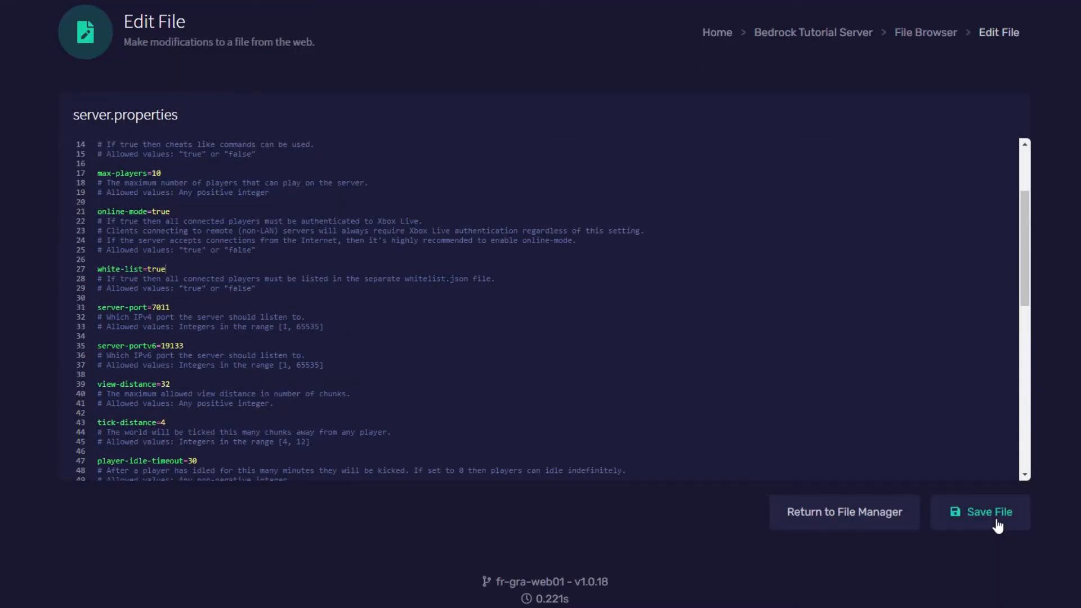
left_click(980, 511)
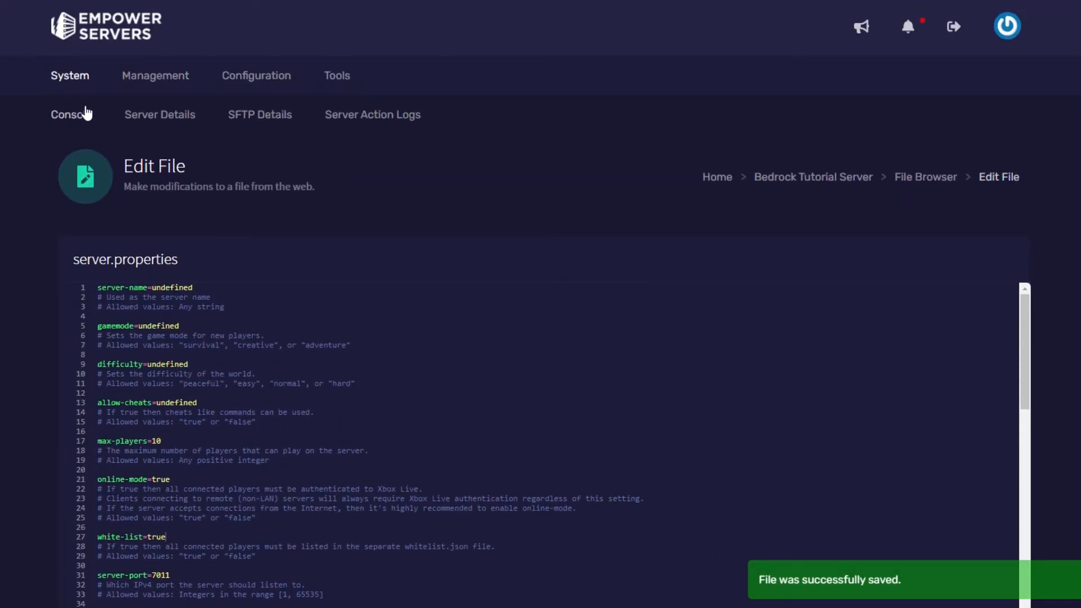
left_click(67, 115)
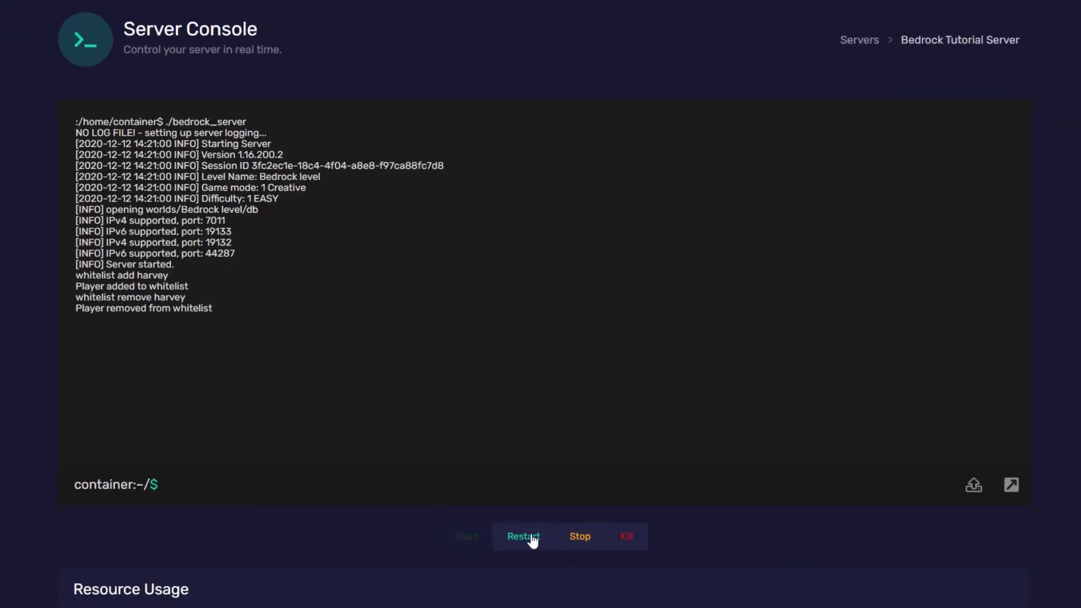
Restart the server, get refused as uninvited, whitelist HarvPlayZ, and retry joining
left_click(523, 537)
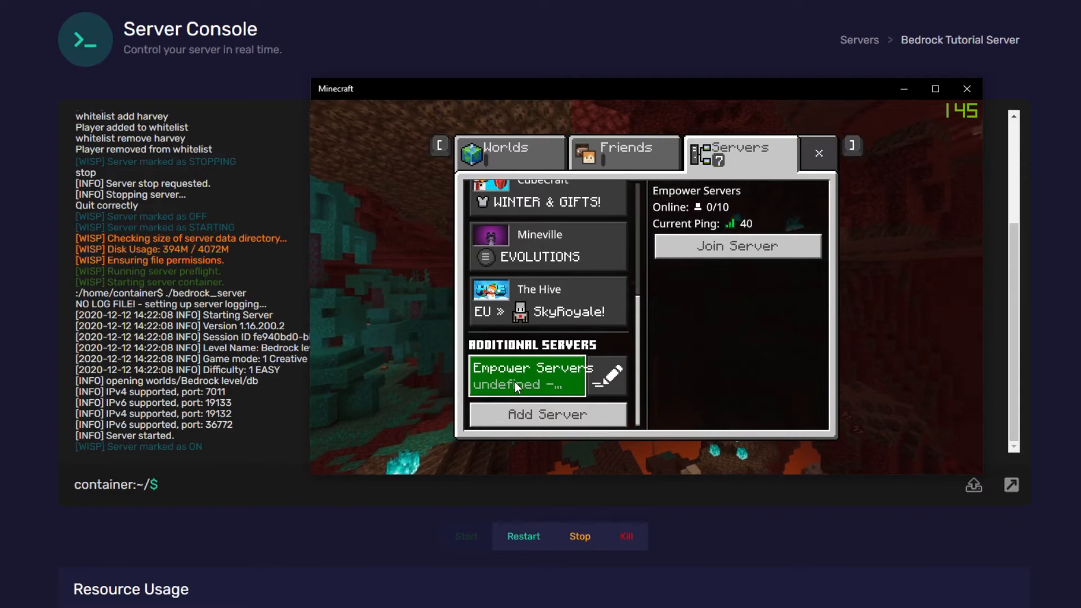
left_click(736, 246)
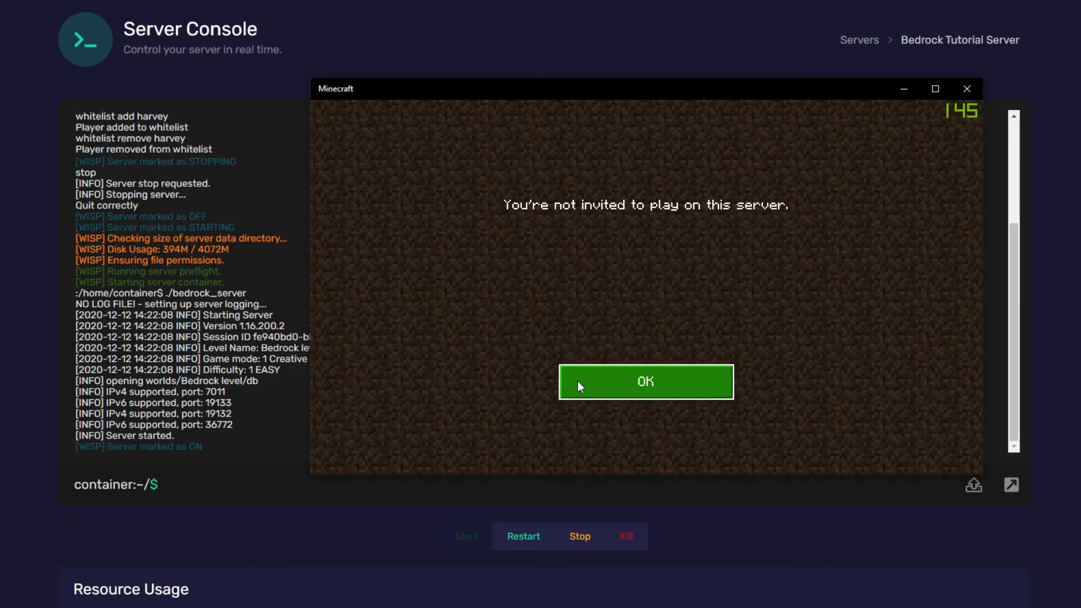
left_click(645, 382)
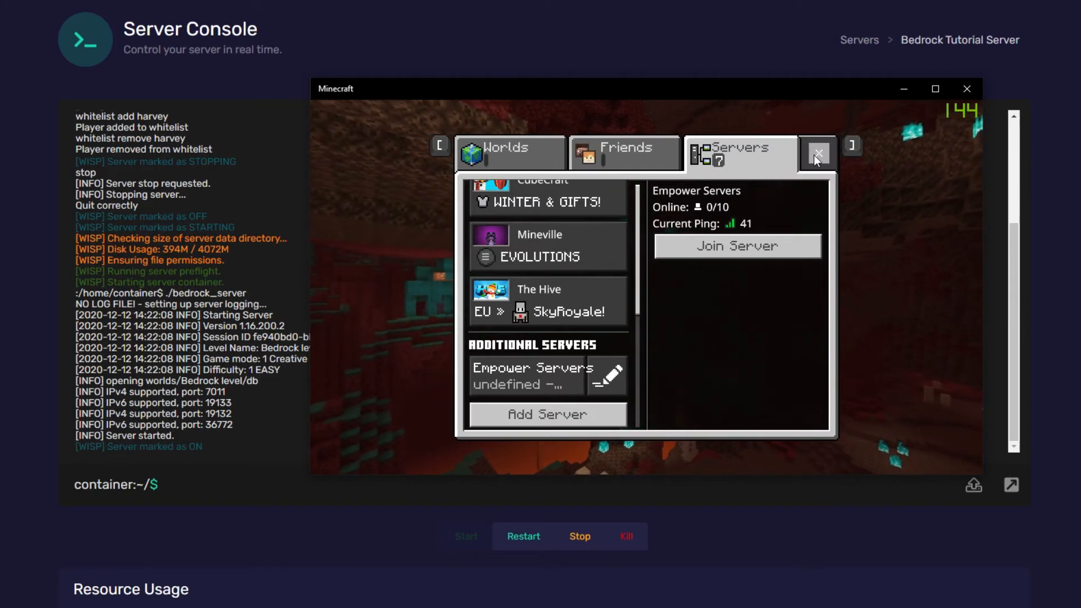
type("whitelist add HarvPlayZ")
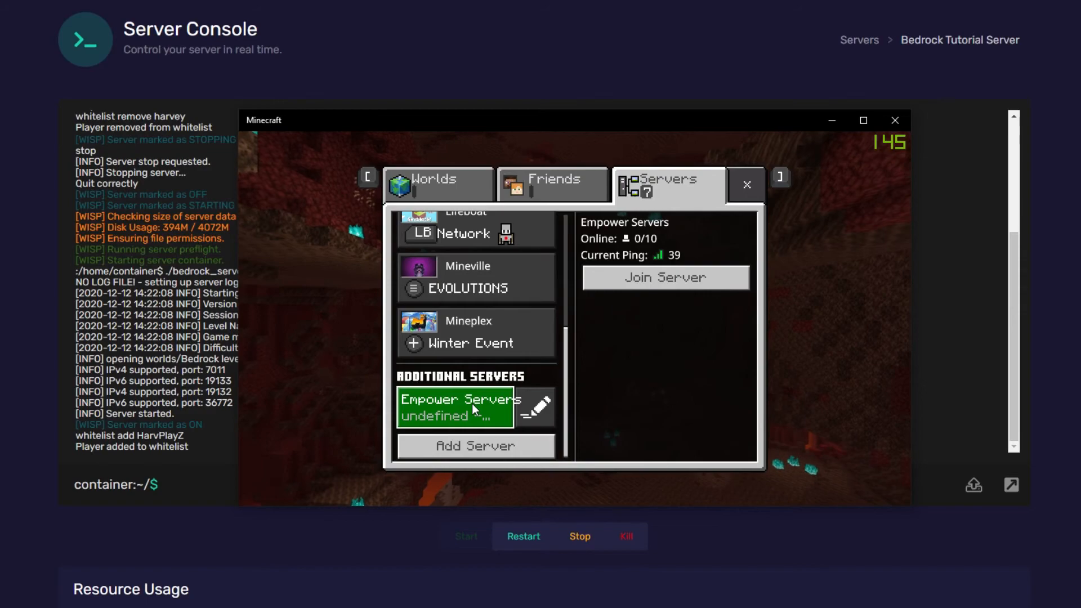
left_click(664, 277)
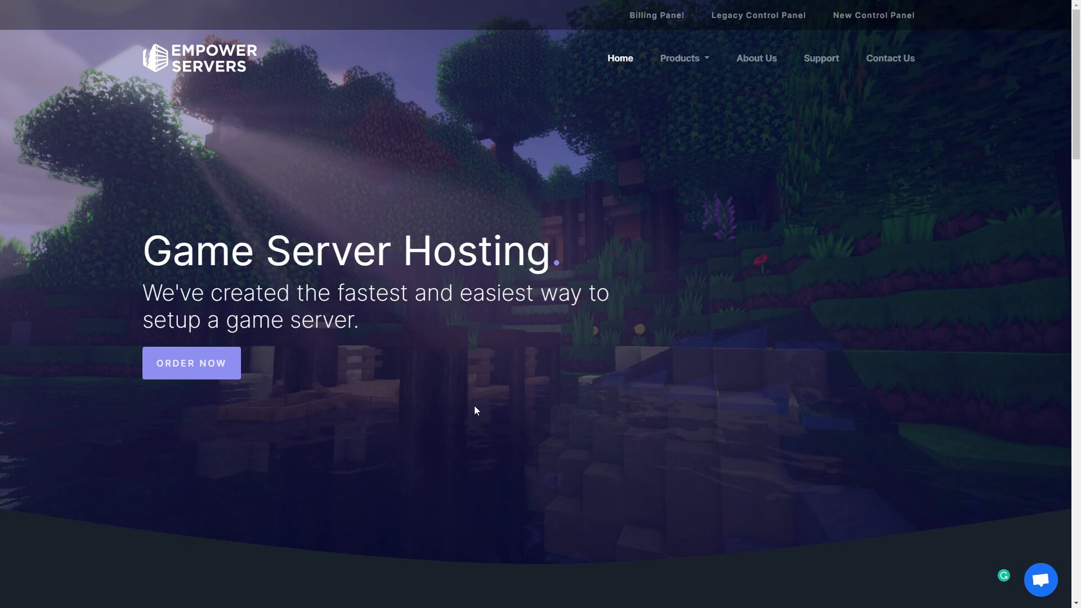
Open the chat bubble at the bottom right of the Empower Servers home page
left_click(1040, 579)
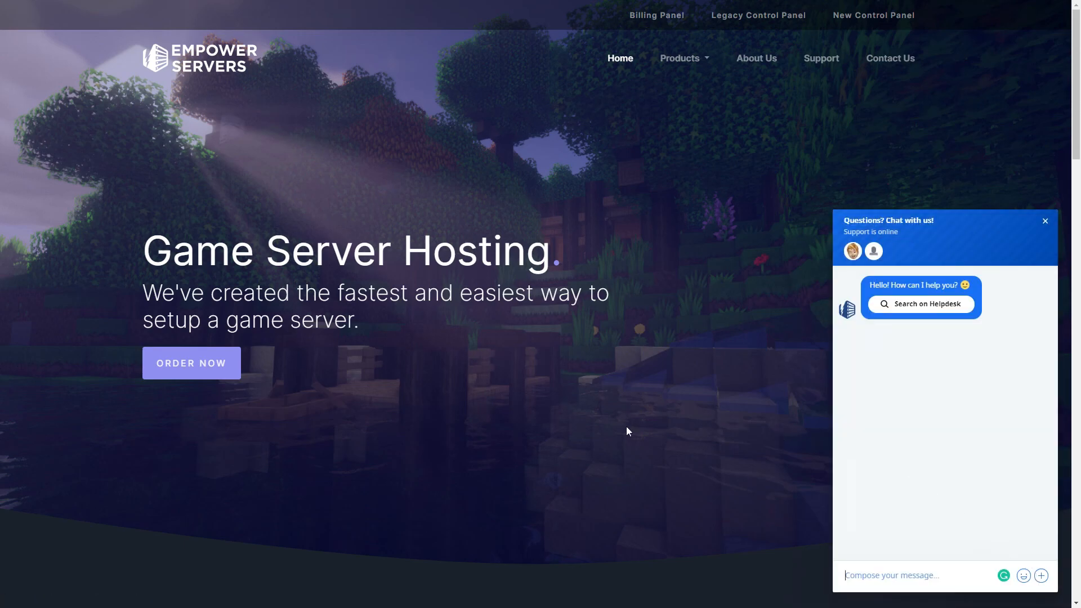